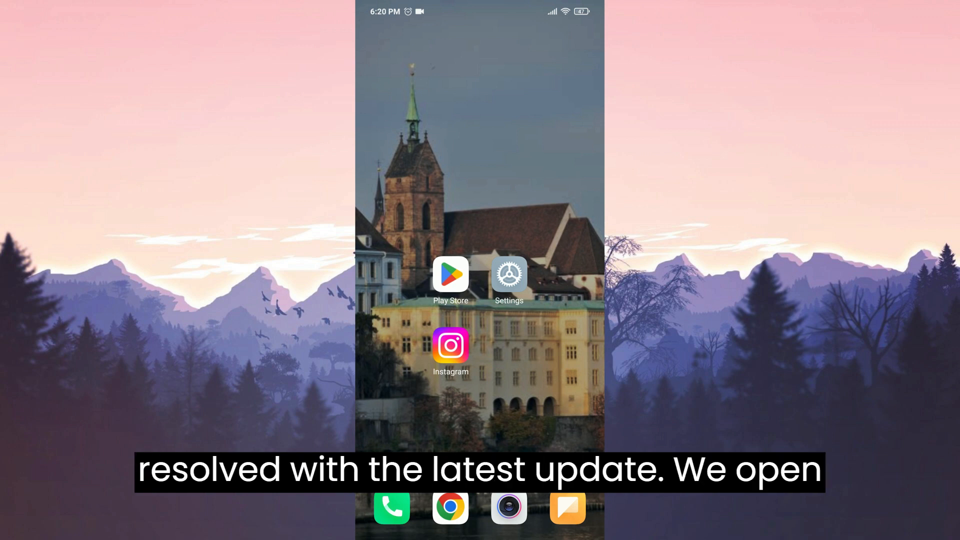
Update Instagram from its Play Store listing and return to the home screen
{"action": "left_click", "coordinate": [450, 346]}
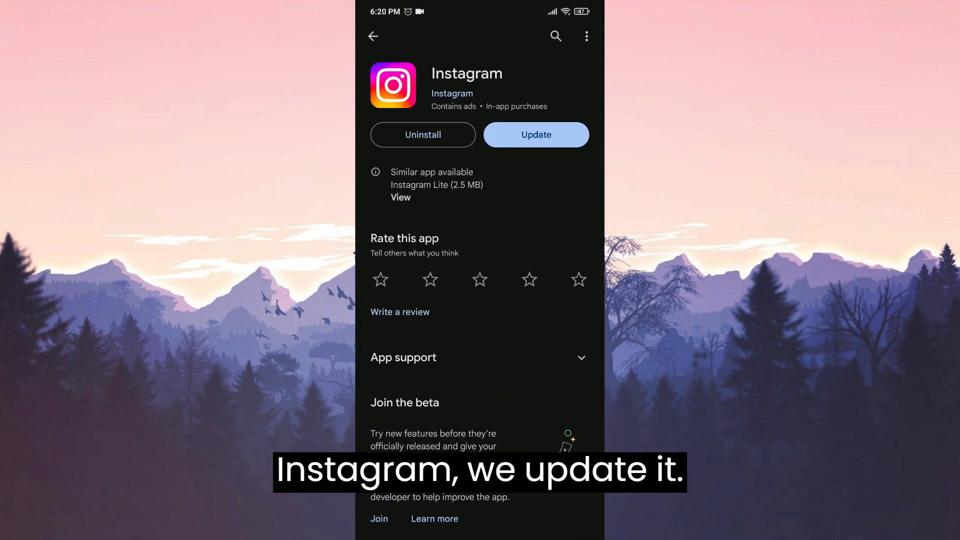
{"action": "left_click", "coordinate": [535, 135]}
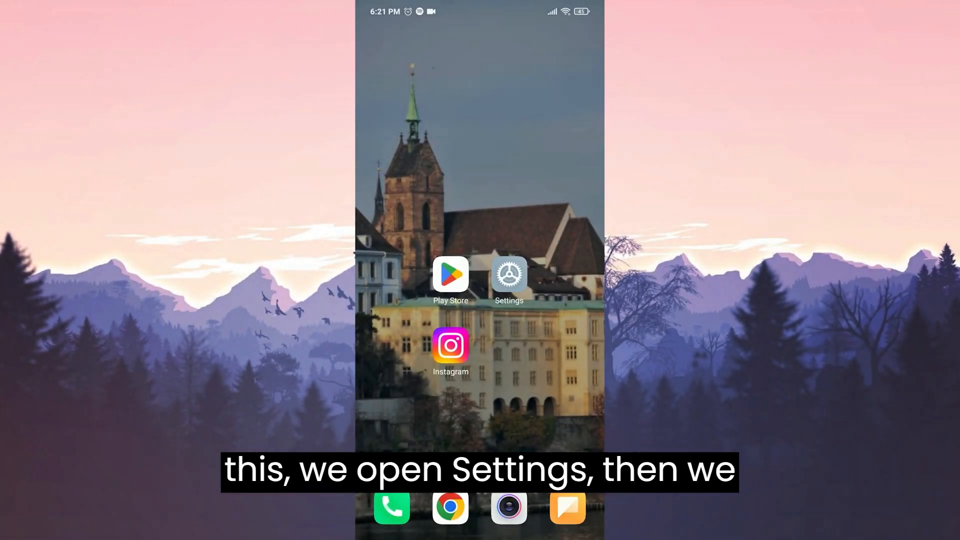
Find Instagram in Settings > Apps > Manage apps by searching 'in'
{"action": "left_click", "coordinate": [508, 274]}
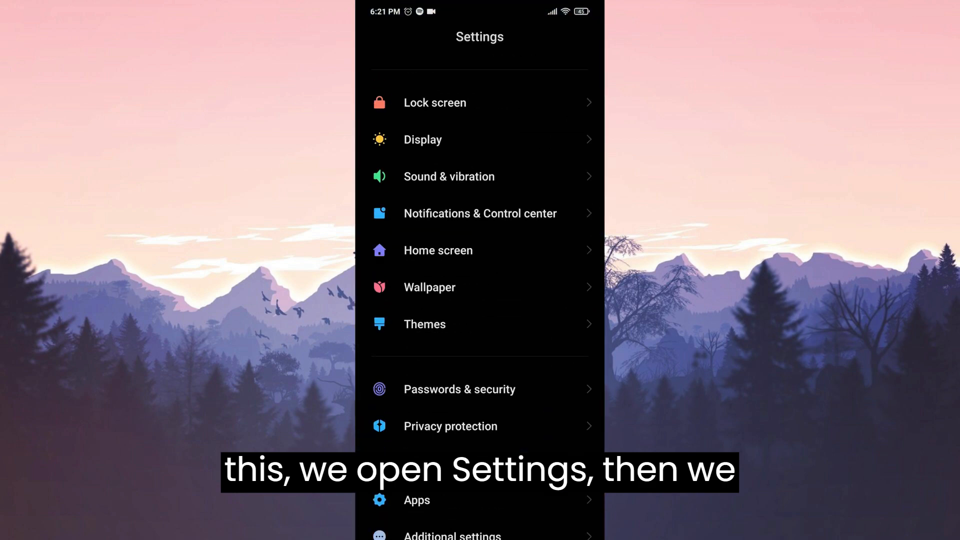
{"action": "left_click", "coordinate": [416, 499]}
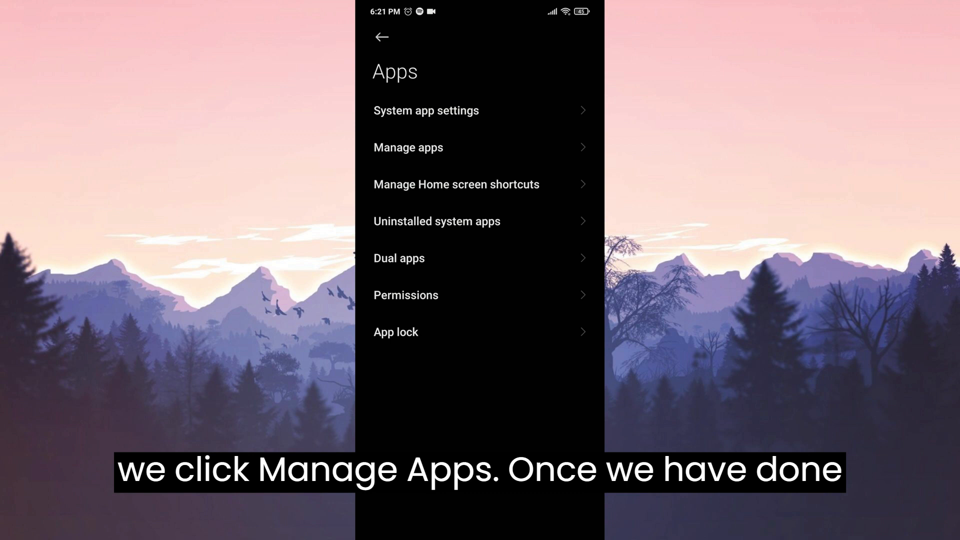
{"action": "left_click", "coordinate": [408, 147]}
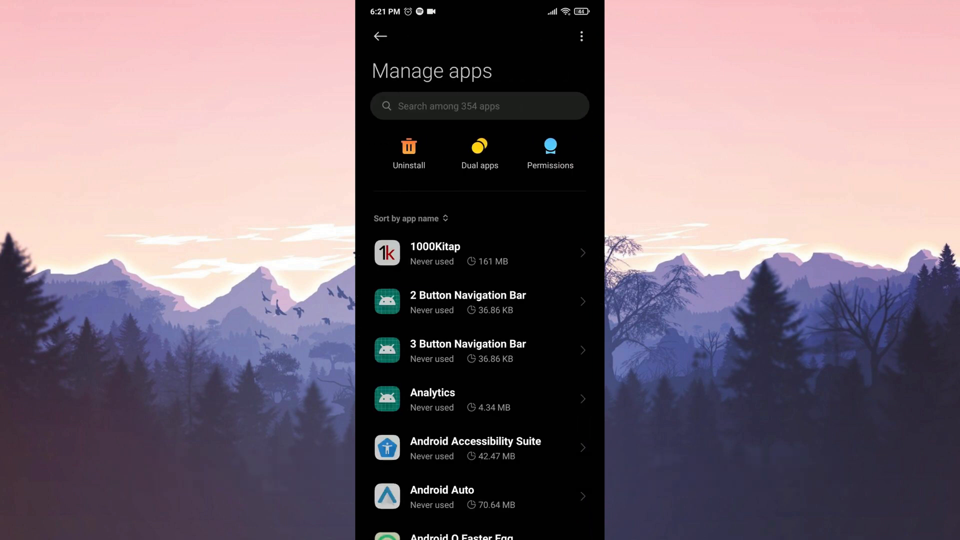
{"action": "type", "text": "in"}
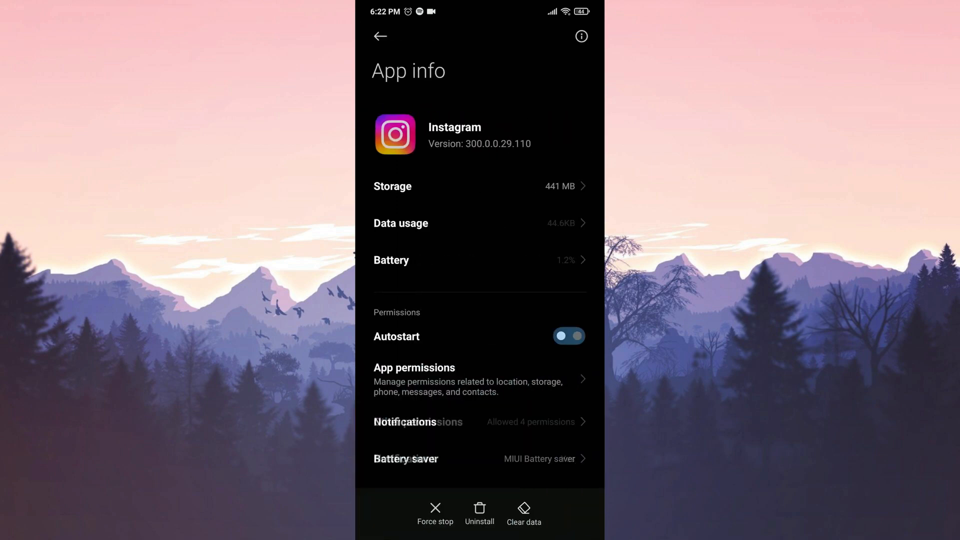
Enable Instagram's autostart and ensure its mobile data access is switched on
{"action": "left_click", "coordinate": [568, 336]}
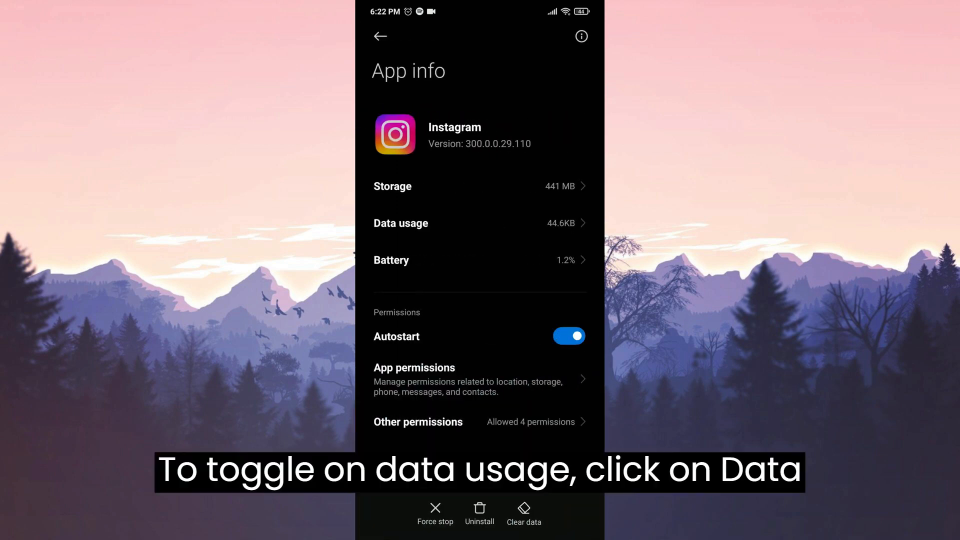
{"action": "left_click", "coordinate": [400, 223]}
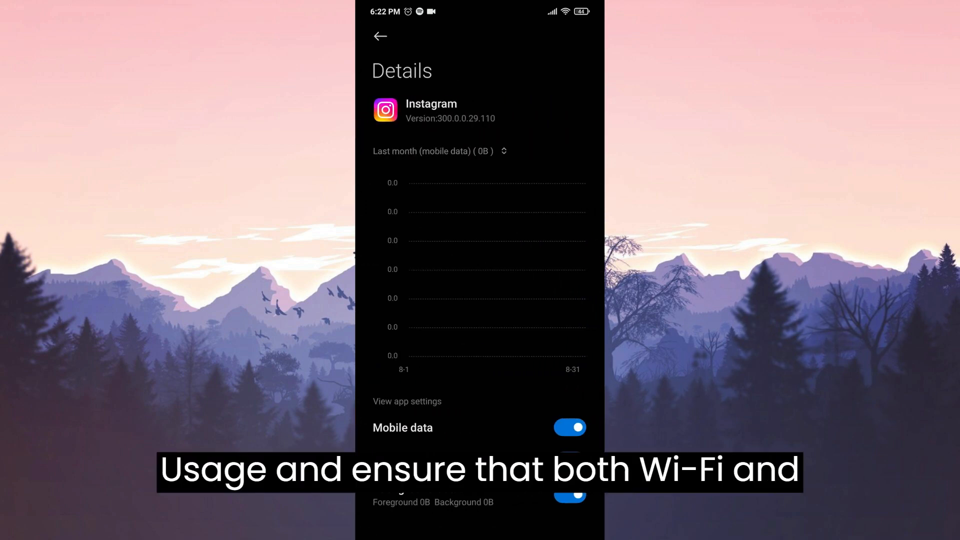
{"action": "left_click", "coordinate": [568, 427]}
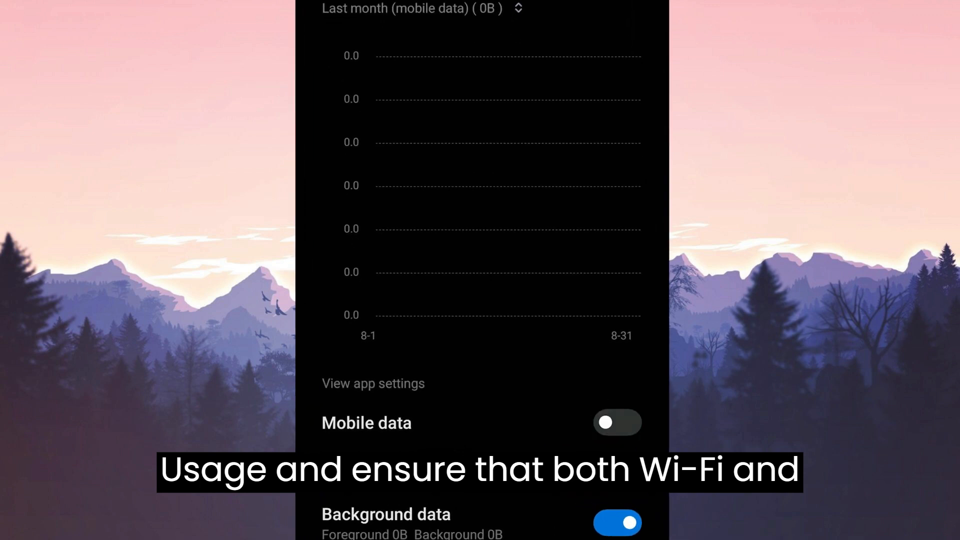
{"action": "left_click", "coordinate": [617, 422]}
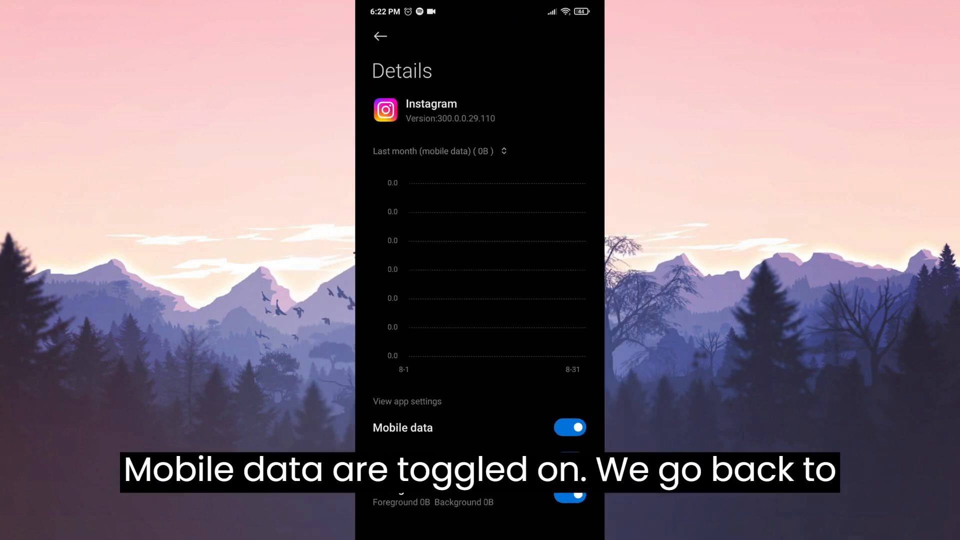
Set Instagram's battery saver to No restrictions, review its storage, and return home
{"action": "left_click", "coordinate": [380, 36]}
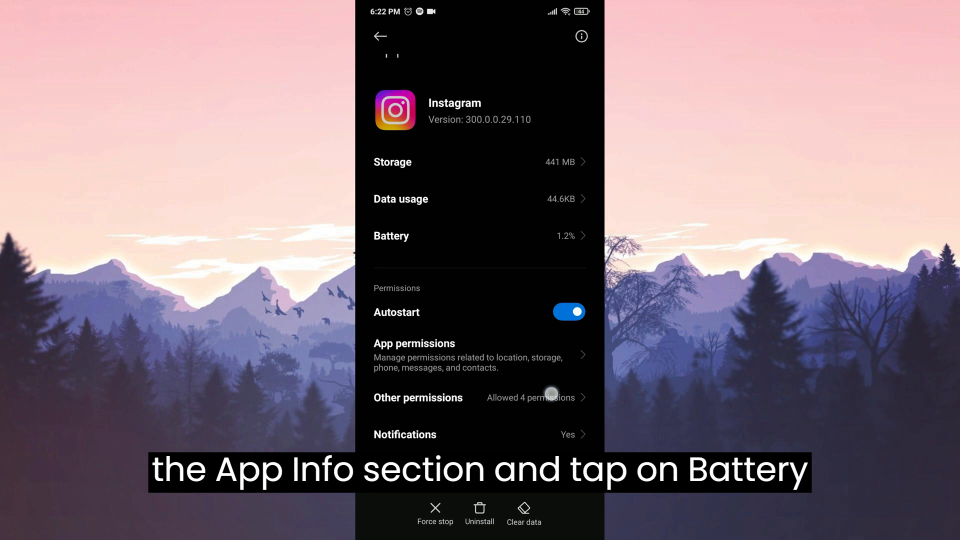
{"action": "left_click", "coordinate": [391, 236]}
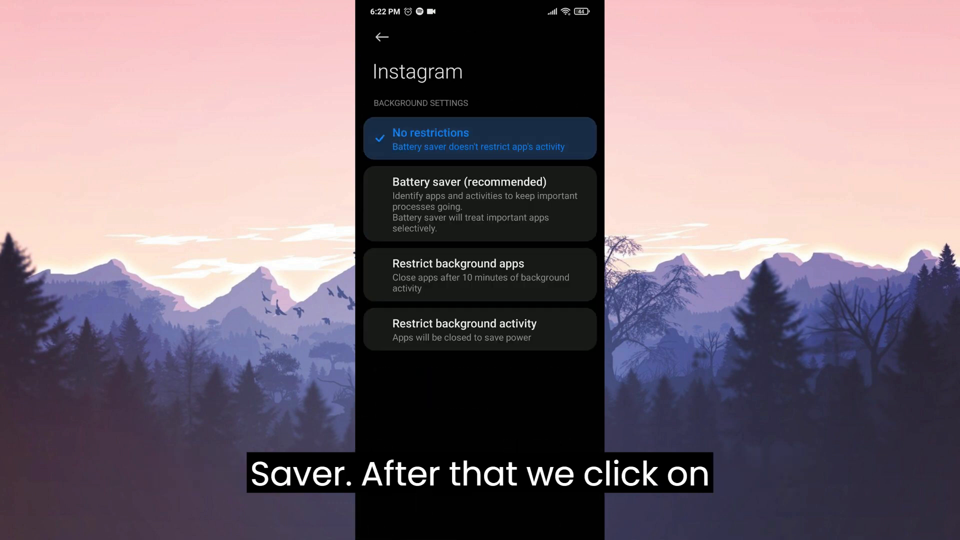
{"action": "left_click", "coordinate": [381, 37]}
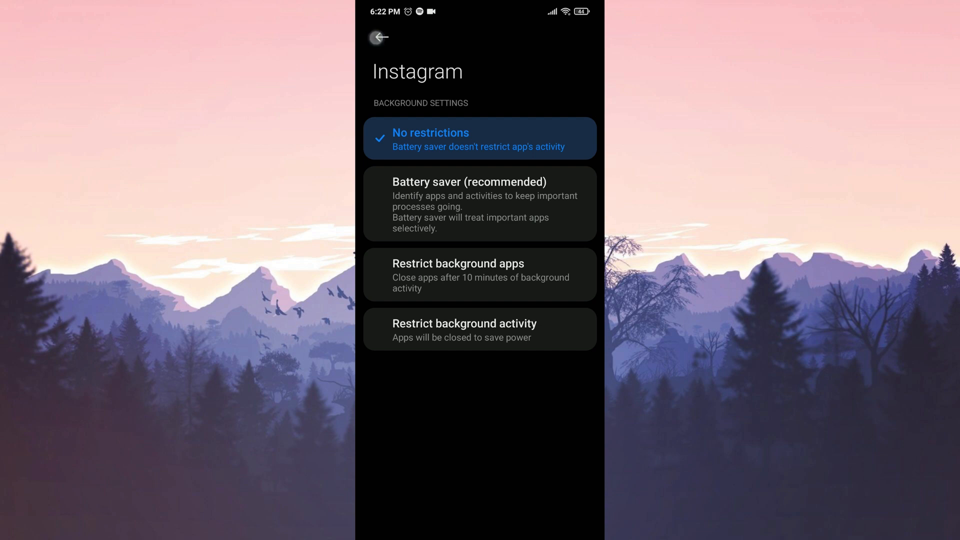
{"action": "left_click", "coordinate": [379, 37]}
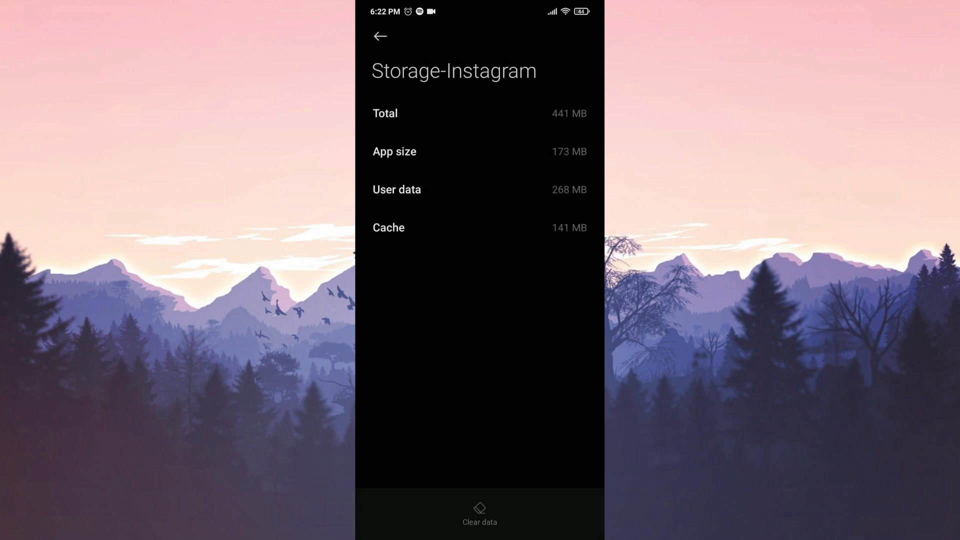
{"action": "left_click", "coordinate": [380, 36]}
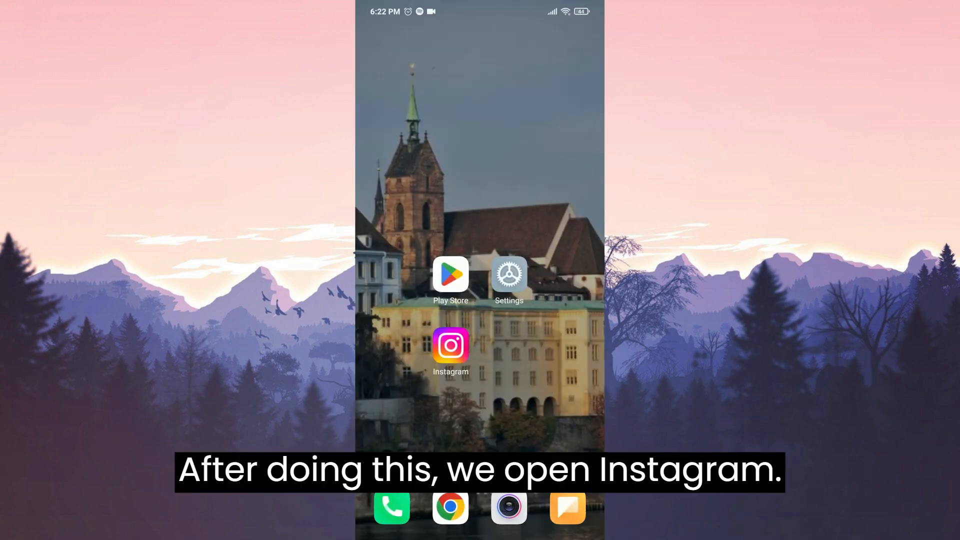
Launch Instagram from the home screen and begin signing in
{"action": "left_click", "coordinate": [449, 346]}
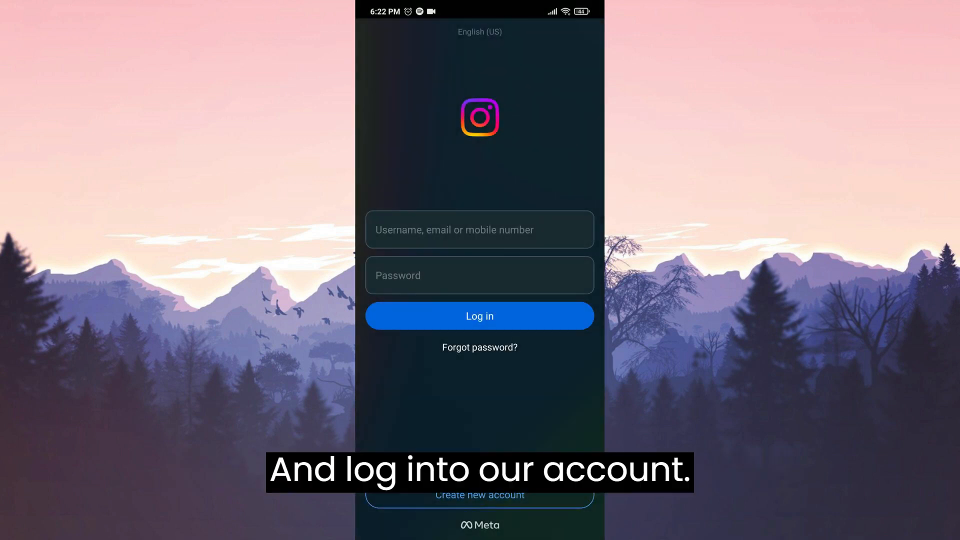
{"action": "left_click", "coordinate": [479, 316]}
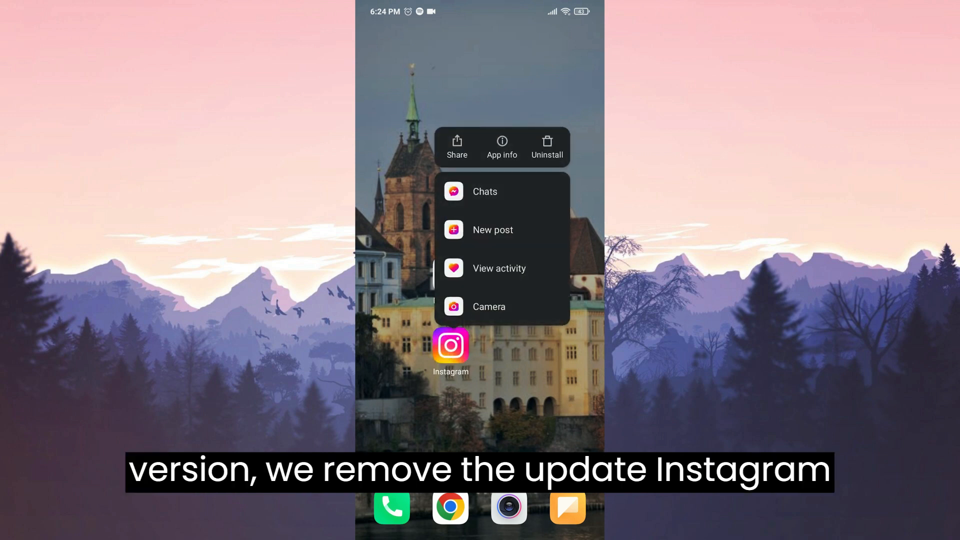
Uninstall Instagram from the launcher, confirm removal, and switch to Chrome
{"action": "left_click", "coordinate": [546, 145]}
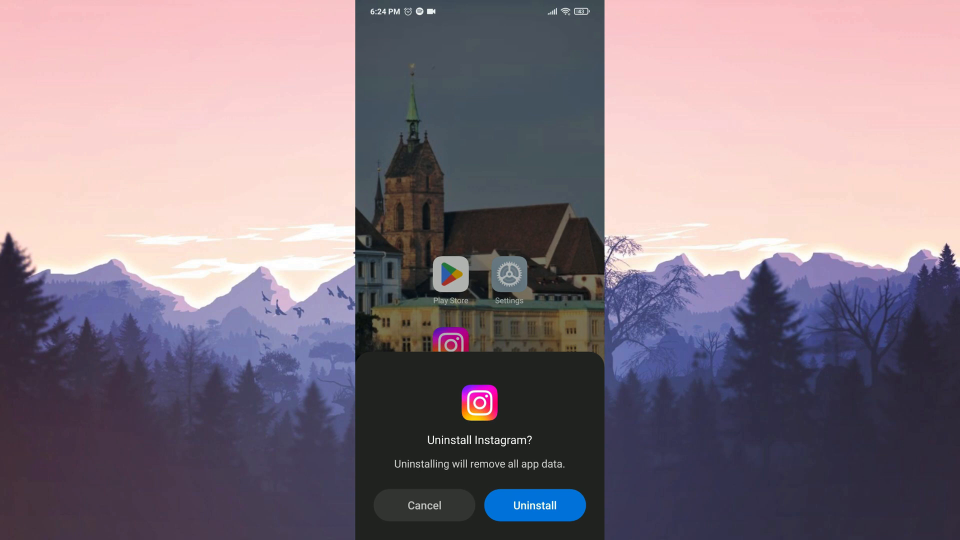
{"action": "left_click", "coordinate": [534, 505]}
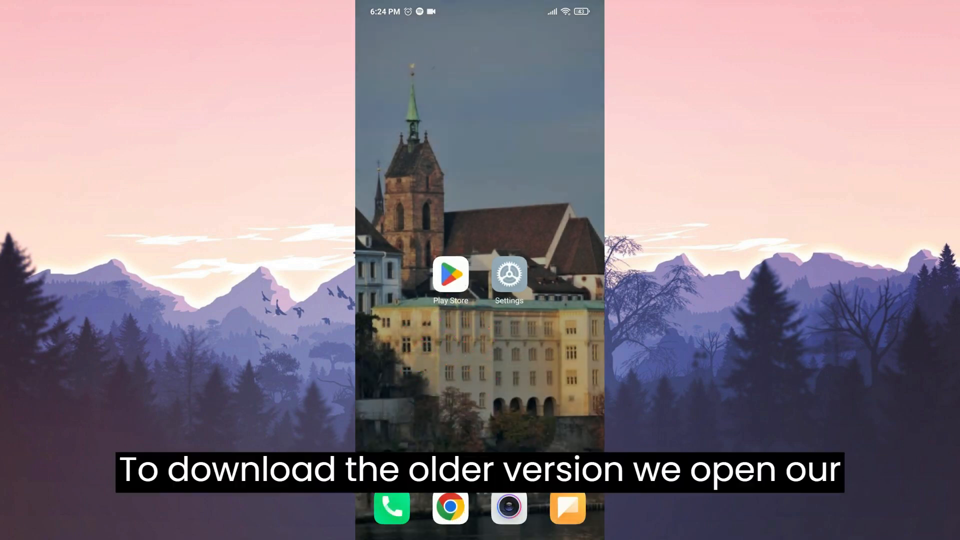
{"action": "left_click", "coordinate": [451, 509]}
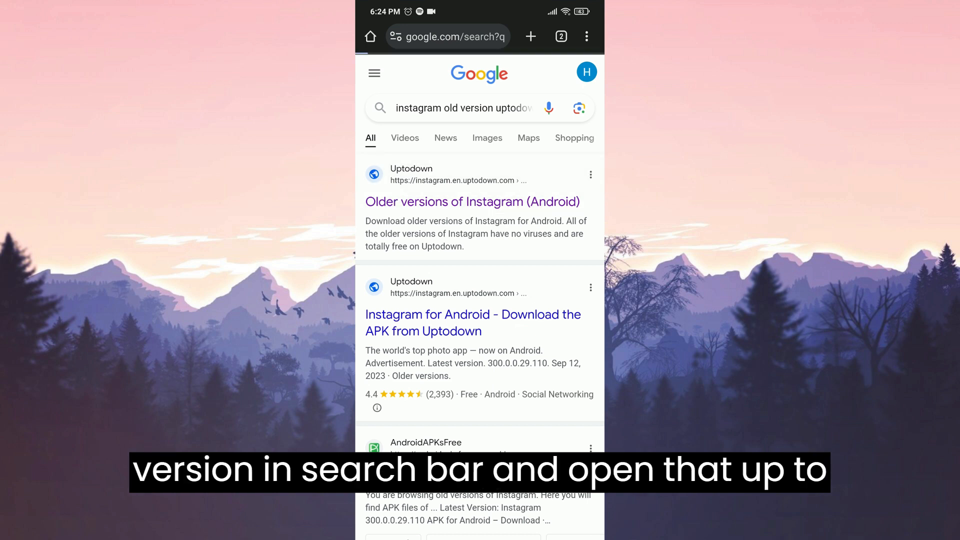
Download the Instagram 300.0.0.29.110 APK from Uptodown's older versions list
{"action": "left_click", "coordinate": [471, 201]}
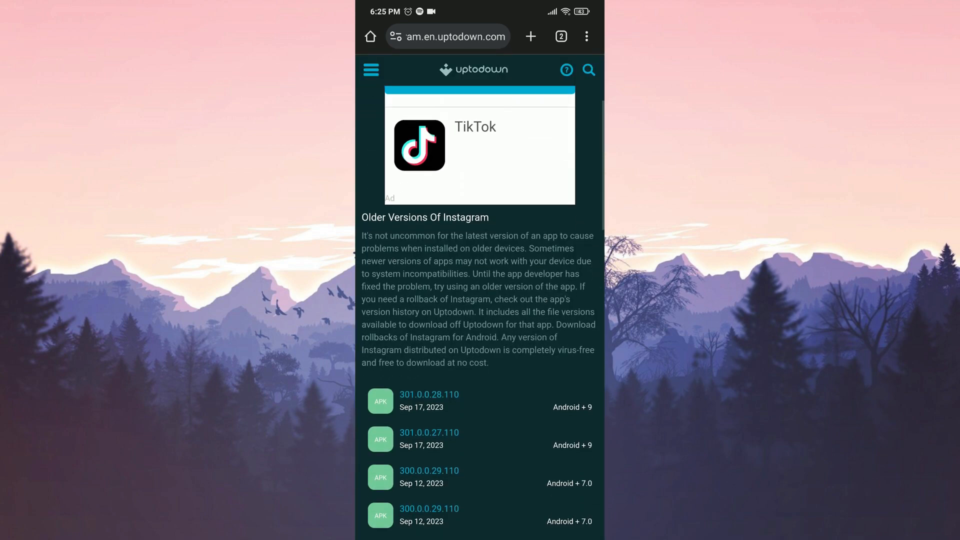
{"action": "scroll", "scroll_direction": "down", "scroll_amount": 3}
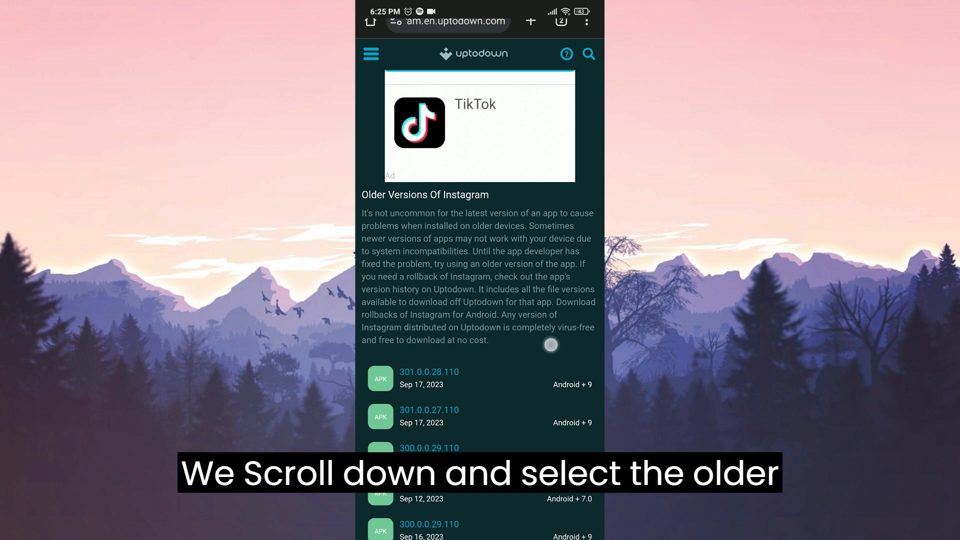
{"action": "scroll", "scroll_direction": "down", "scroll_amount": 3}
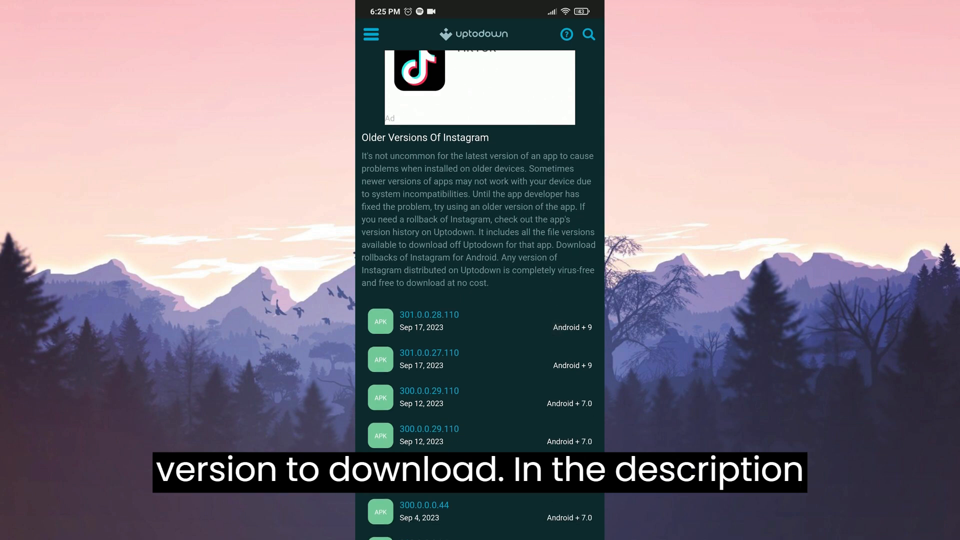
{"action": "left_click", "coordinate": [429, 391]}
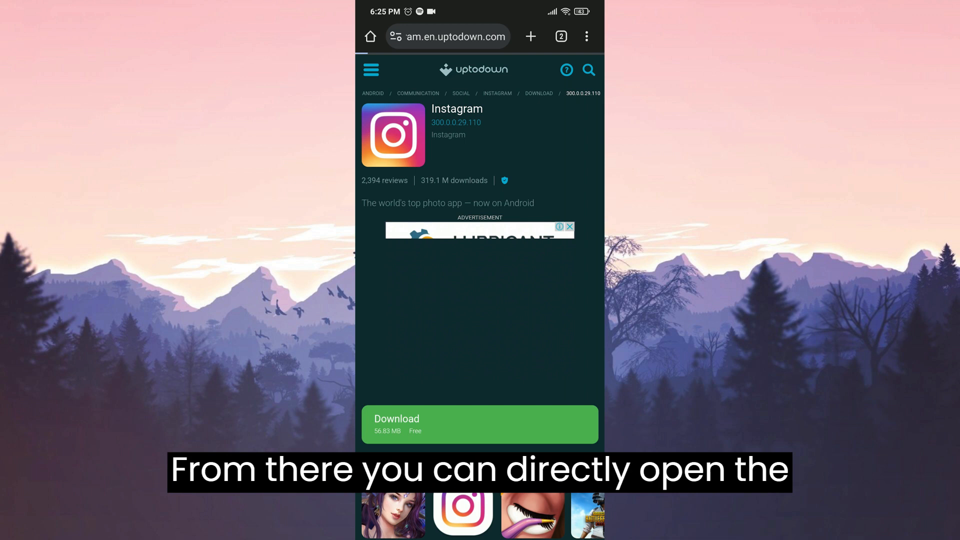
{"action": "left_click", "coordinate": [478, 424]}
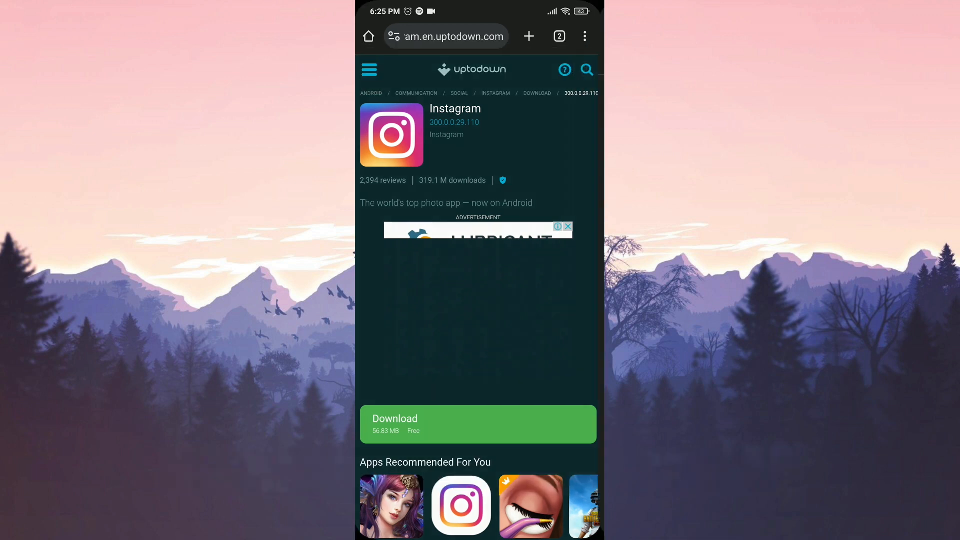
{"action": "left_click", "coordinate": [478, 424]}
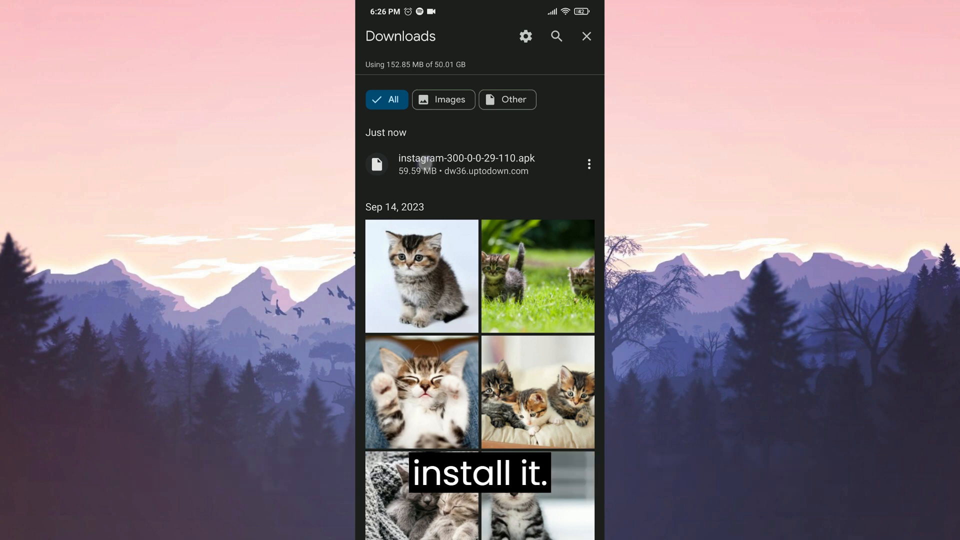
Install instagram-300-0-0-29-110.apk from Downloads via the package installer
{"action": "left_click", "coordinate": [467, 164]}
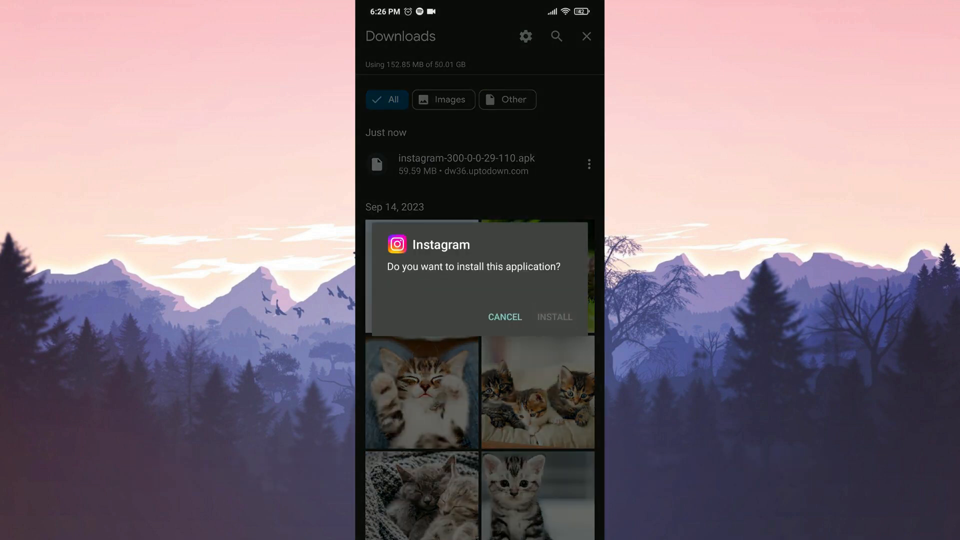
{"action": "left_click", "coordinate": [553, 317]}
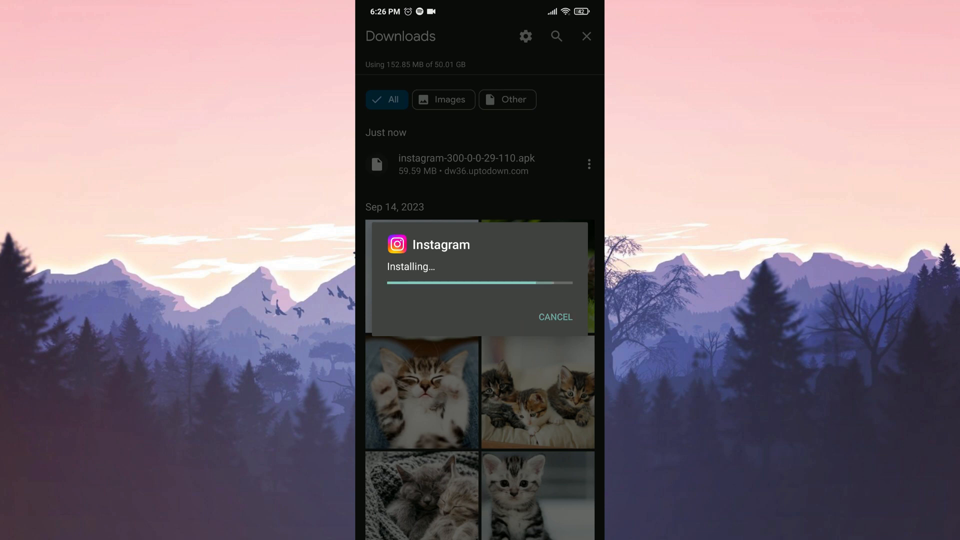